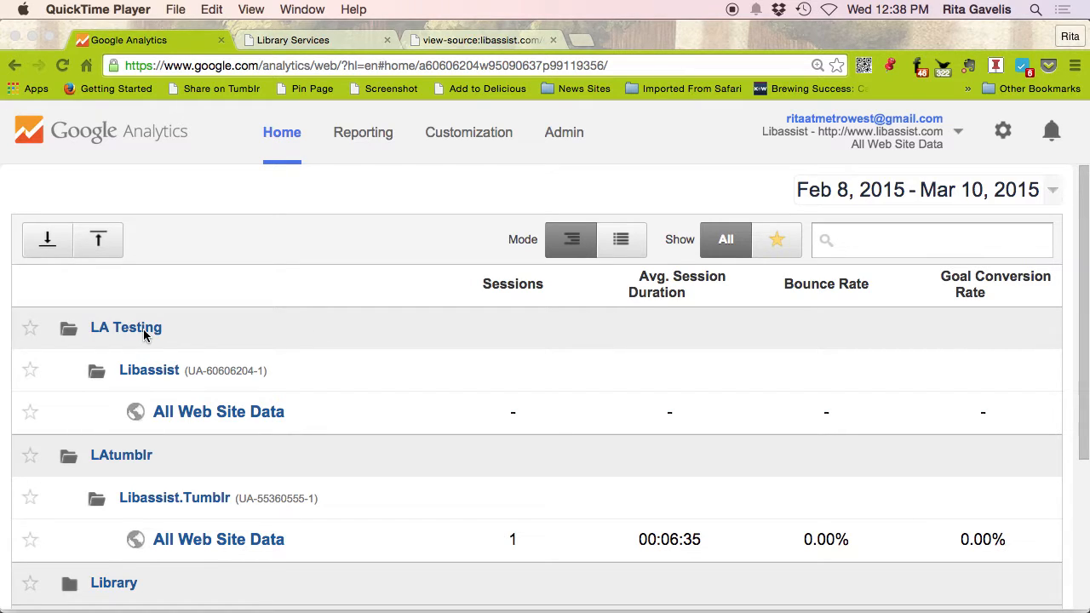
{"action": "mouse_move", "coordinate": [435, 258]}
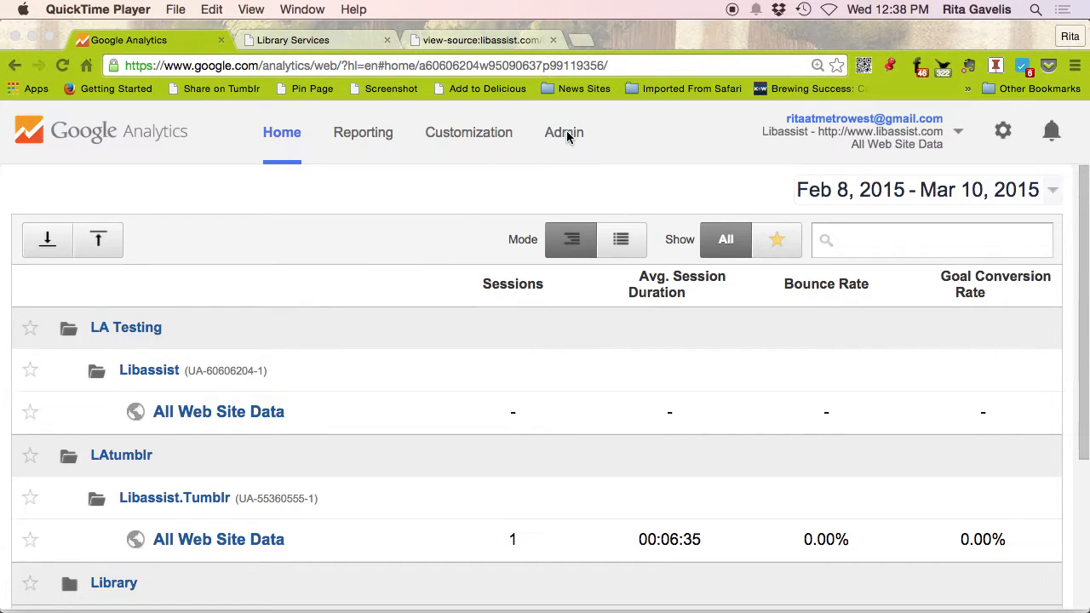
Step: Open the Admin page for the LA Testing account, Libassist property and All Web Site Data view
{"action": "left_click", "coordinate": [564, 132]}
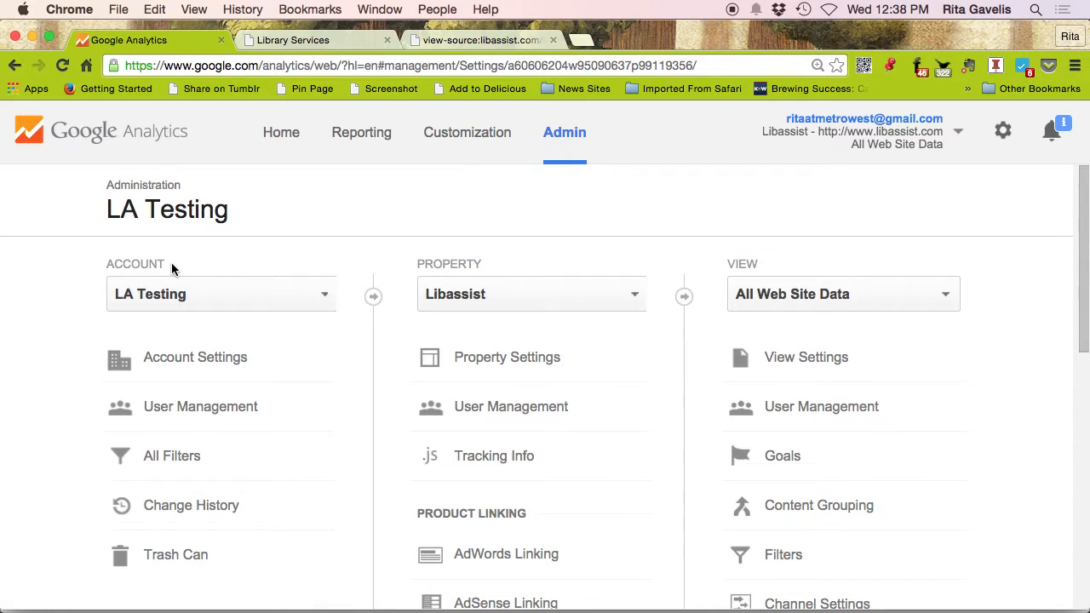
{"action": "mouse_move", "coordinate": [244, 293]}
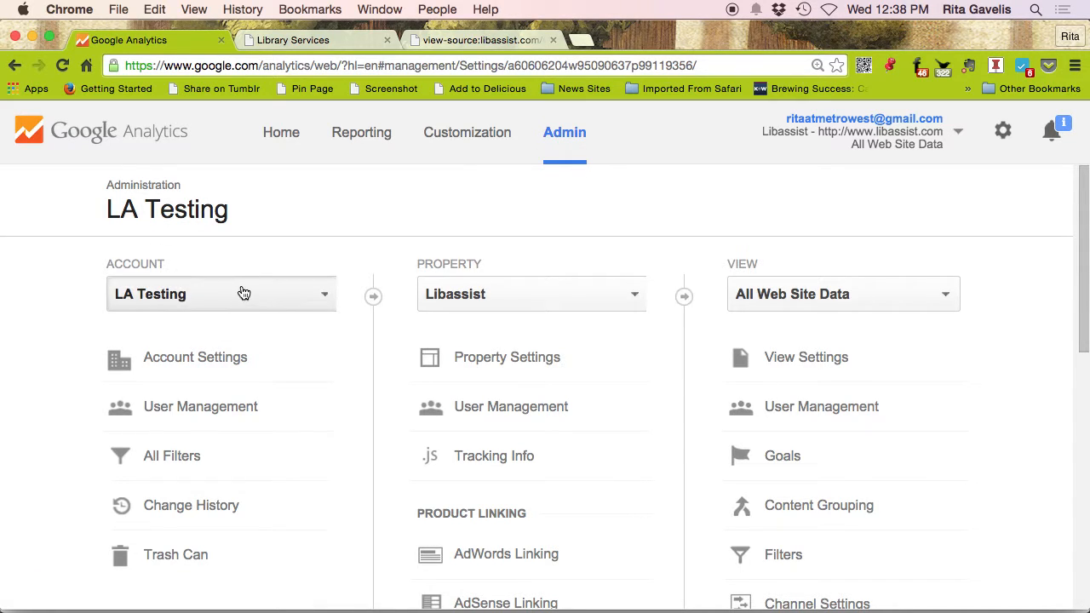
{"action": "mouse_move", "coordinate": [273, 300]}
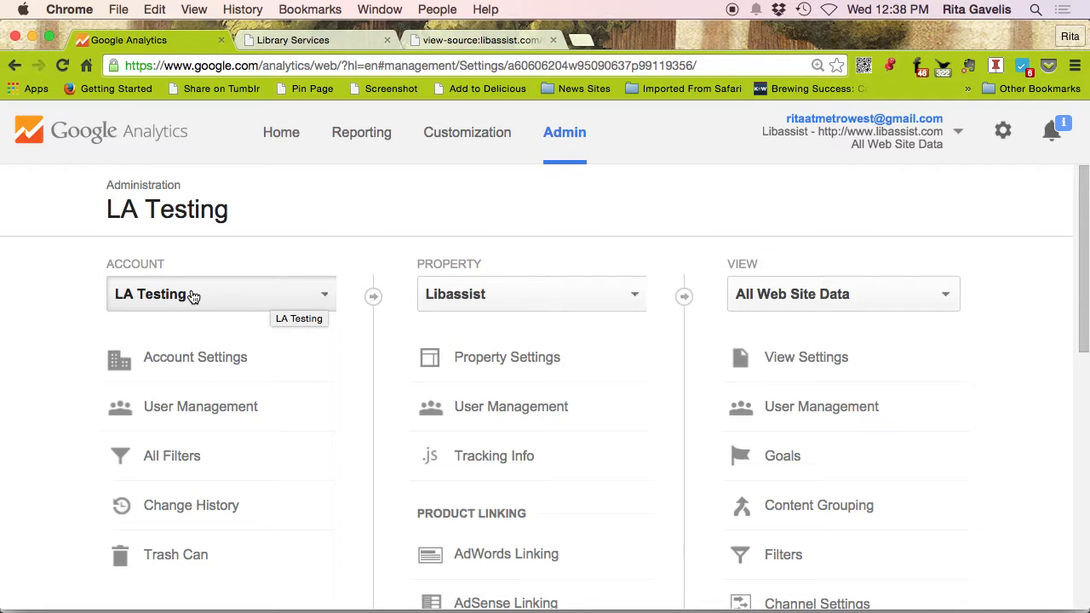
{"action": "mouse_move", "coordinate": [490, 265]}
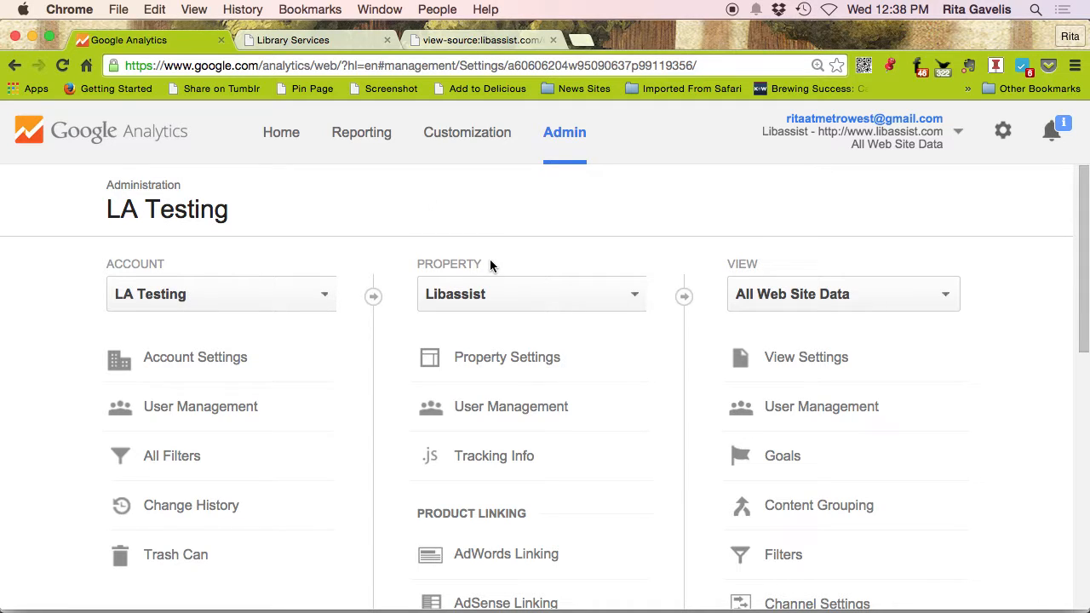
{"action": "mouse_move", "coordinate": [498, 293]}
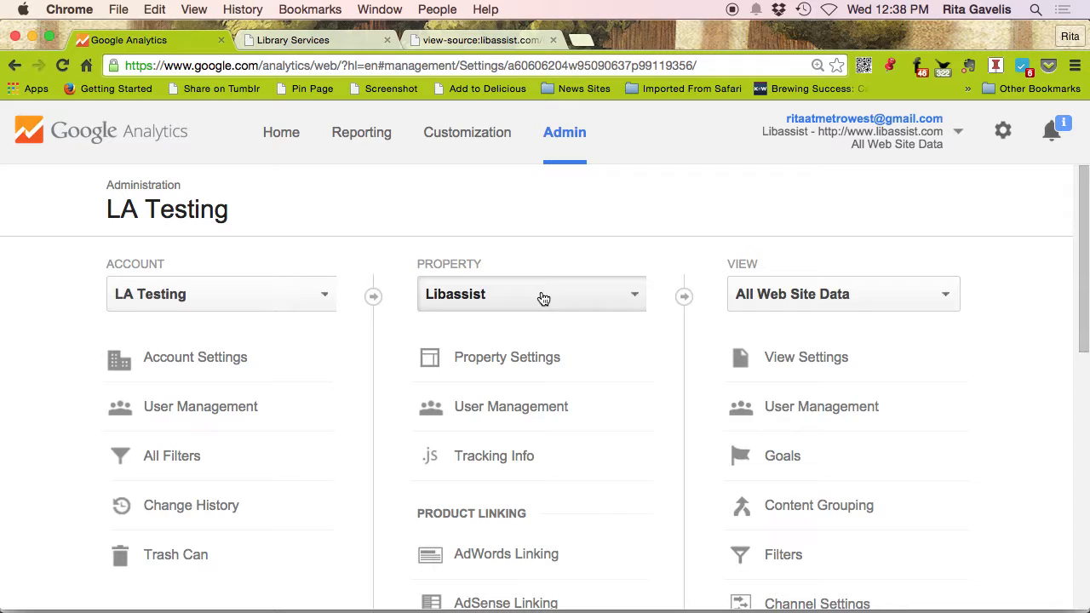
{"action": "mouse_move", "coordinate": [461, 305]}
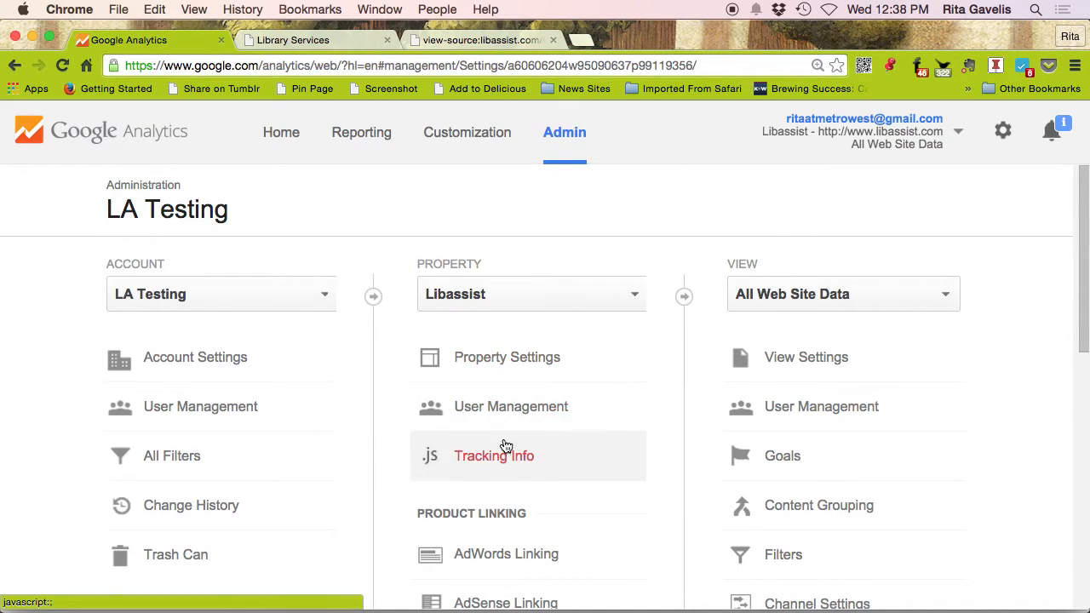
{"action": "mouse_move", "coordinate": [513, 460]}
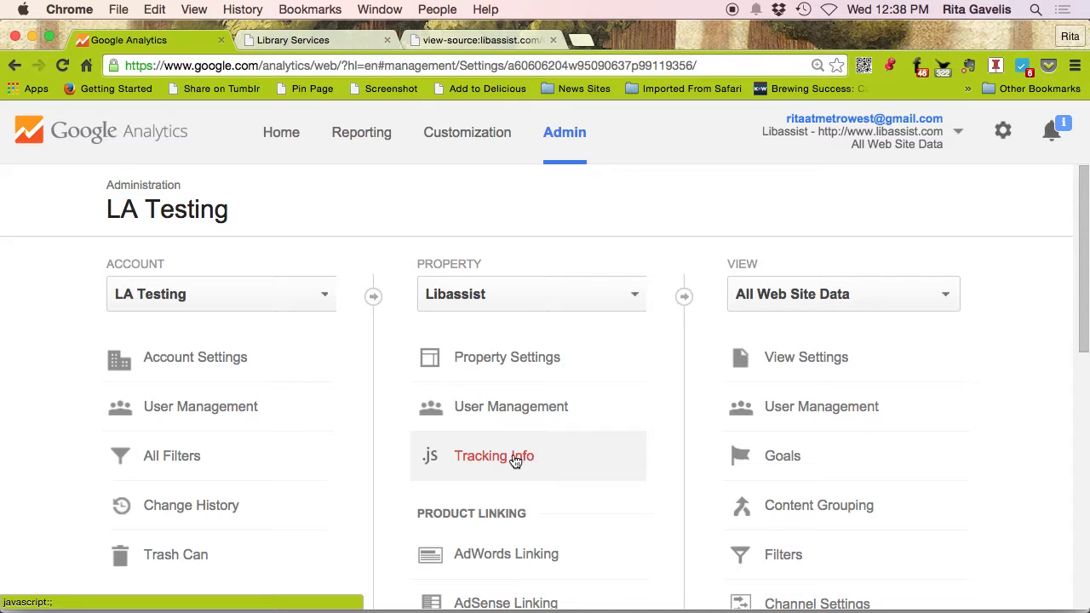
Step: Show the Libassist property's Tracking Code page and select the whole tracking script
{"action": "left_click", "coordinate": [494, 456]}
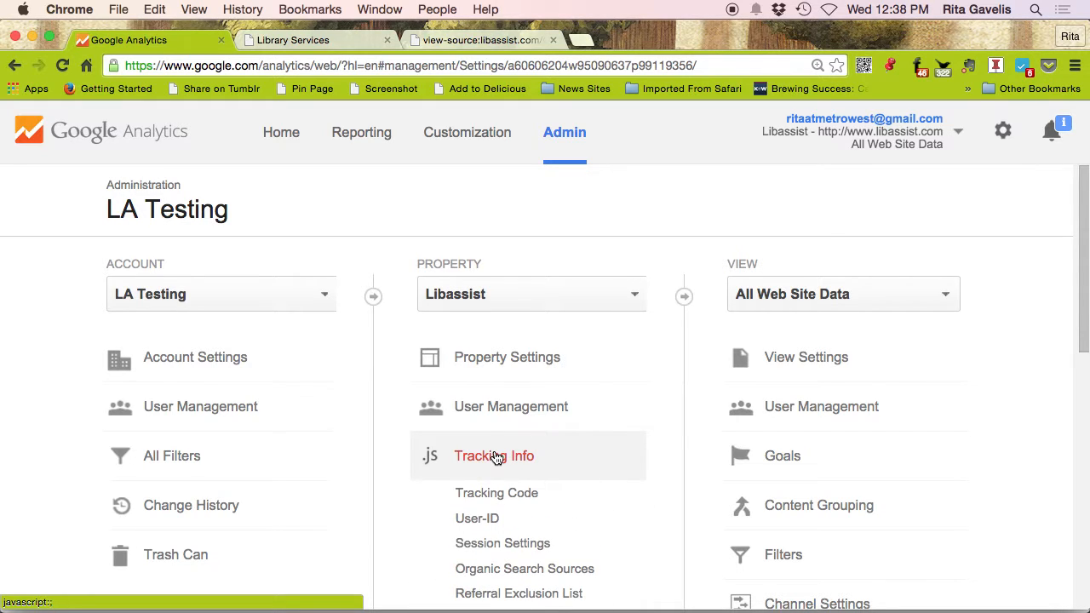
{"action": "mouse_move", "coordinate": [497, 494]}
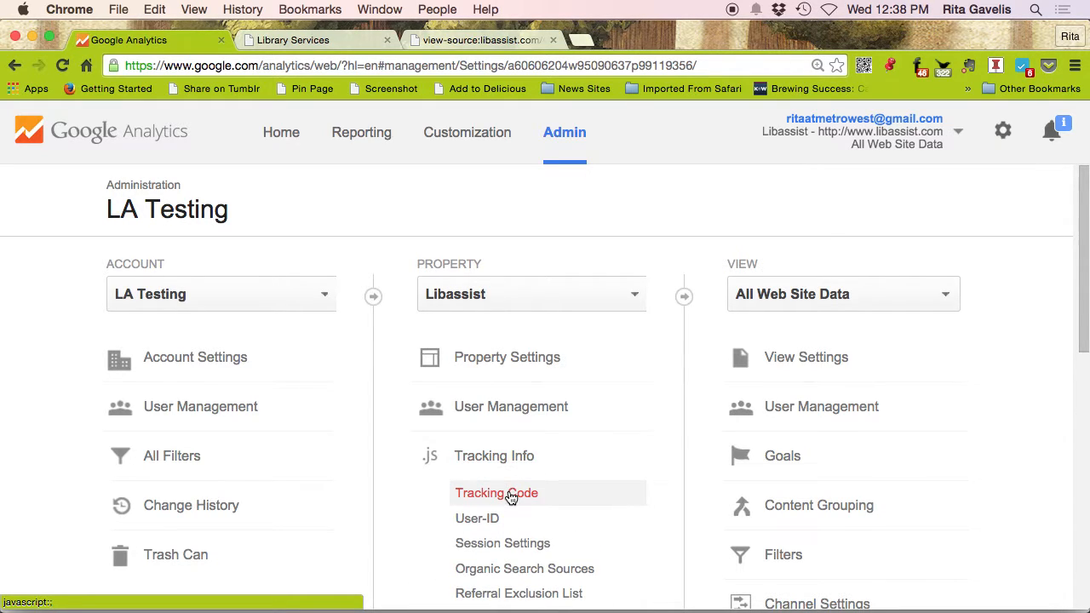
{"action": "left_click", "coordinate": [496, 493]}
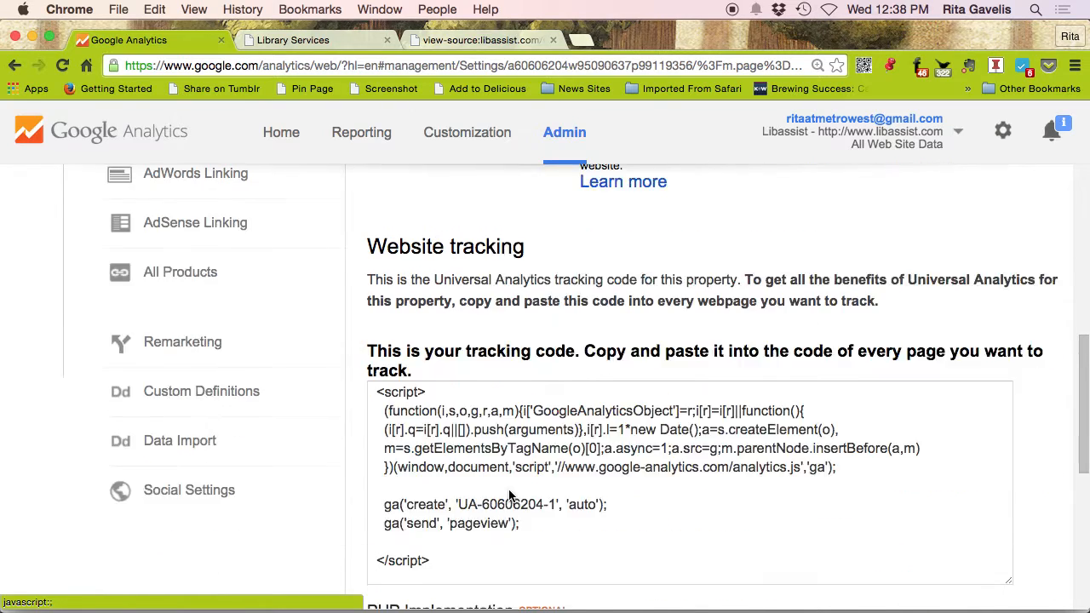
{"action": "scroll", "scroll_direction": "down", "scroll_amount": 3}
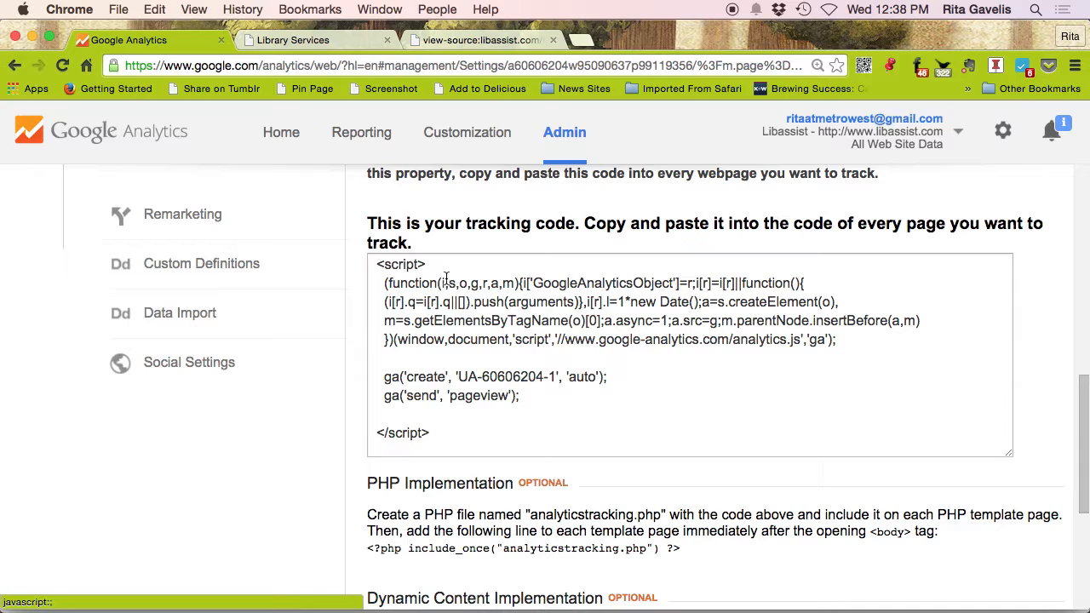
{"action": "double_click", "coordinate": [397, 264]}
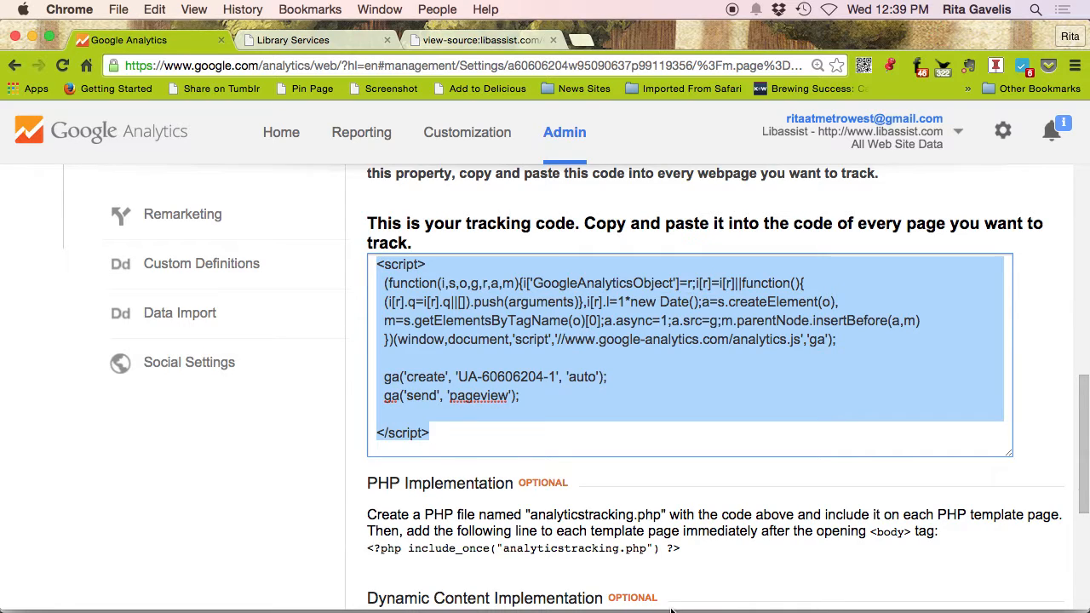
{"action": "mouse_move", "coordinate": [594, 600]}
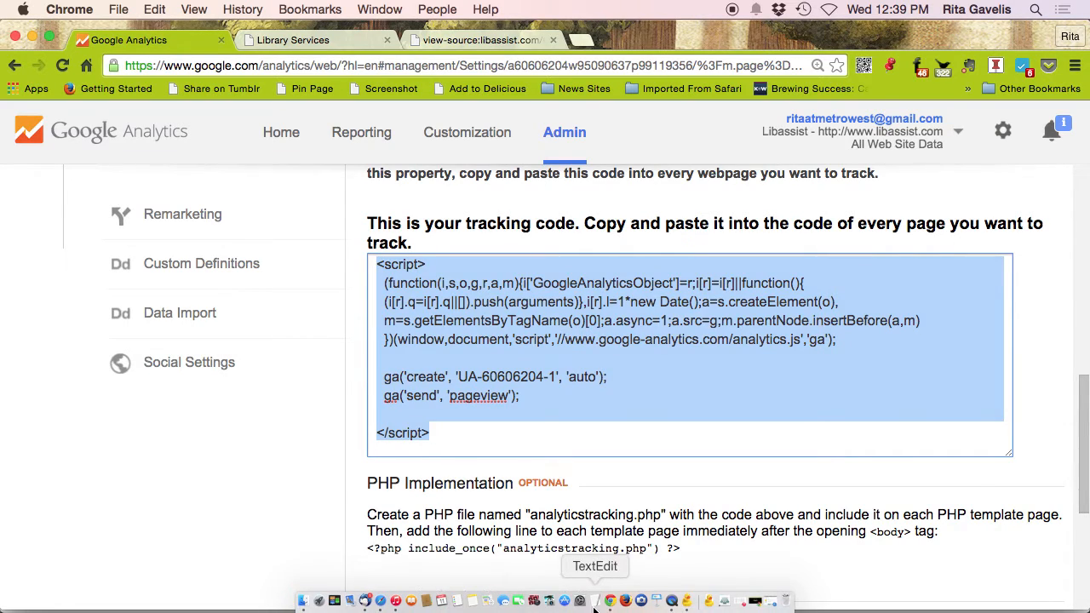
Step: Bring up GASampleHTML.html in TextEdit near its head section and open the Find bar
{"action": "left_click", "coordinate": [594, 600]}
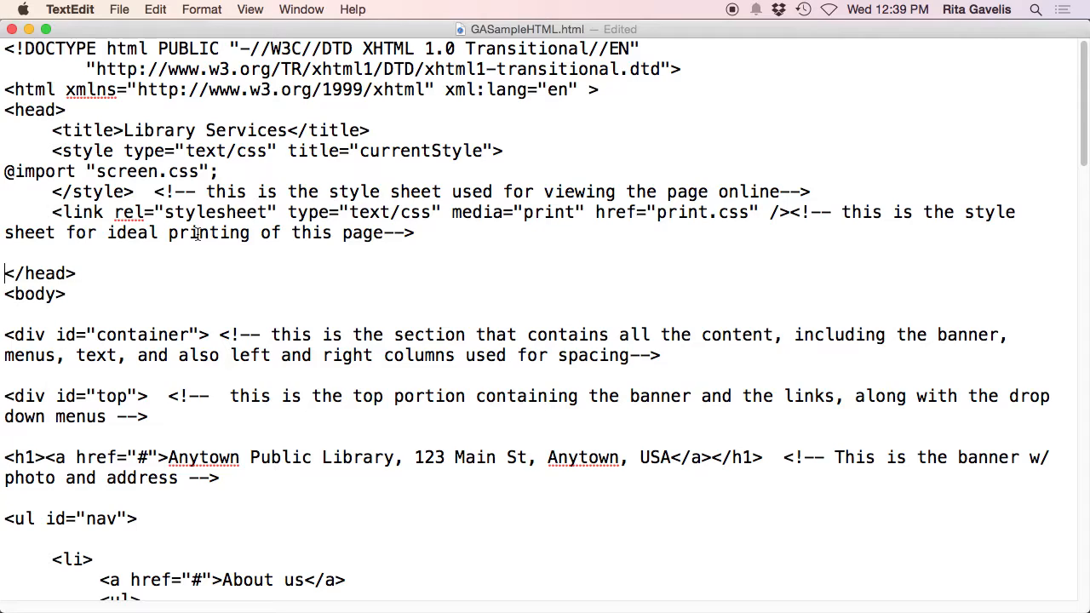
{"action": "mouse_move", "coordinate": [194, 233]}
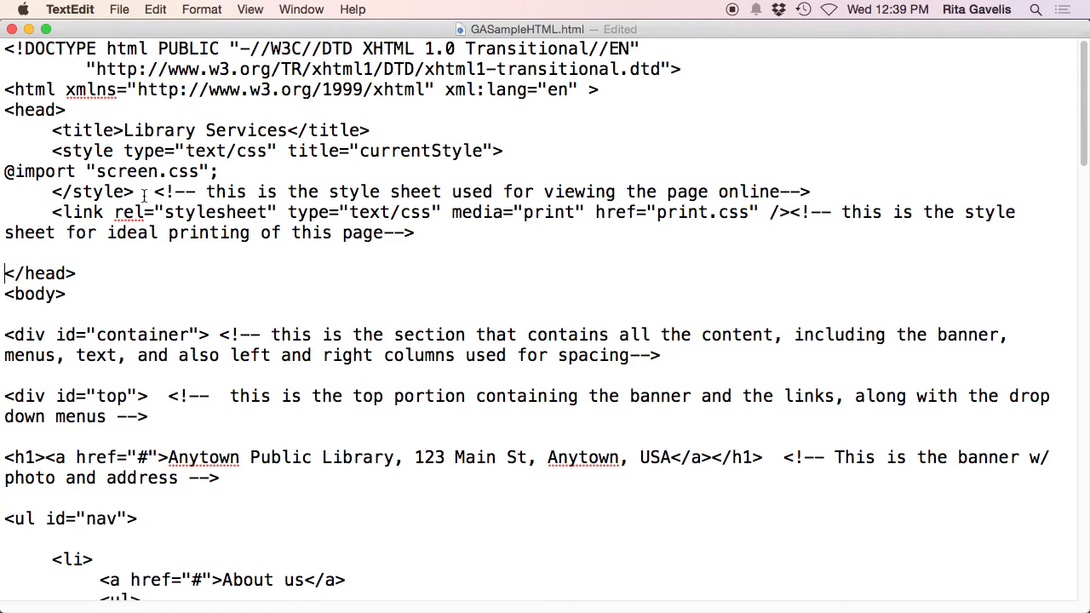
{"action": "double_click", "coordinate": [38, 273]}
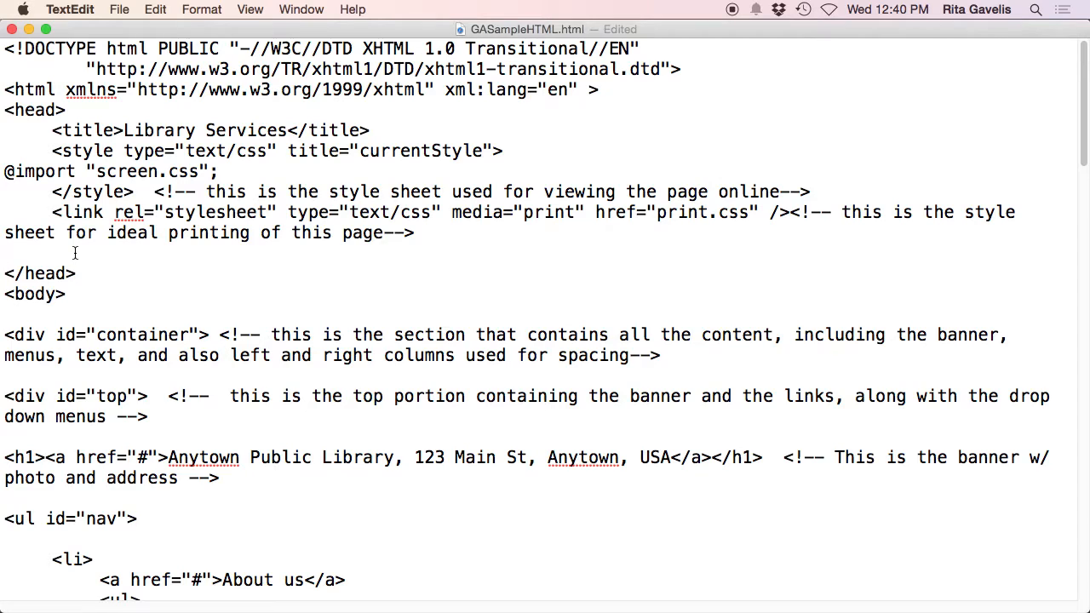
{"action": "key", "text": "cmd+f"}
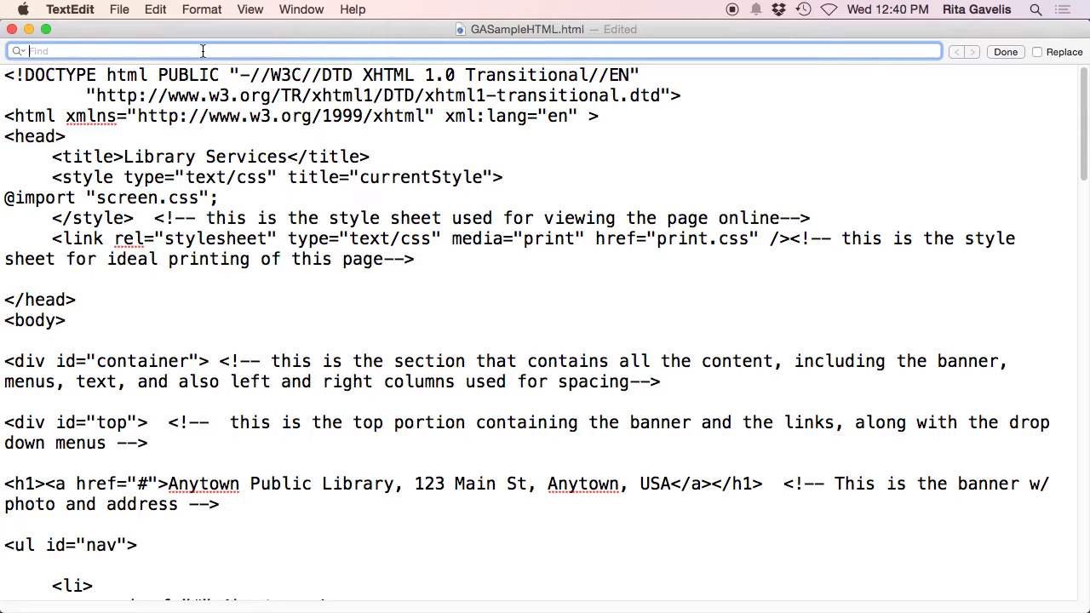
Step: Search for '</head>' and open blank lines just above the closing head tag
{"action": "type", "text": "<"}
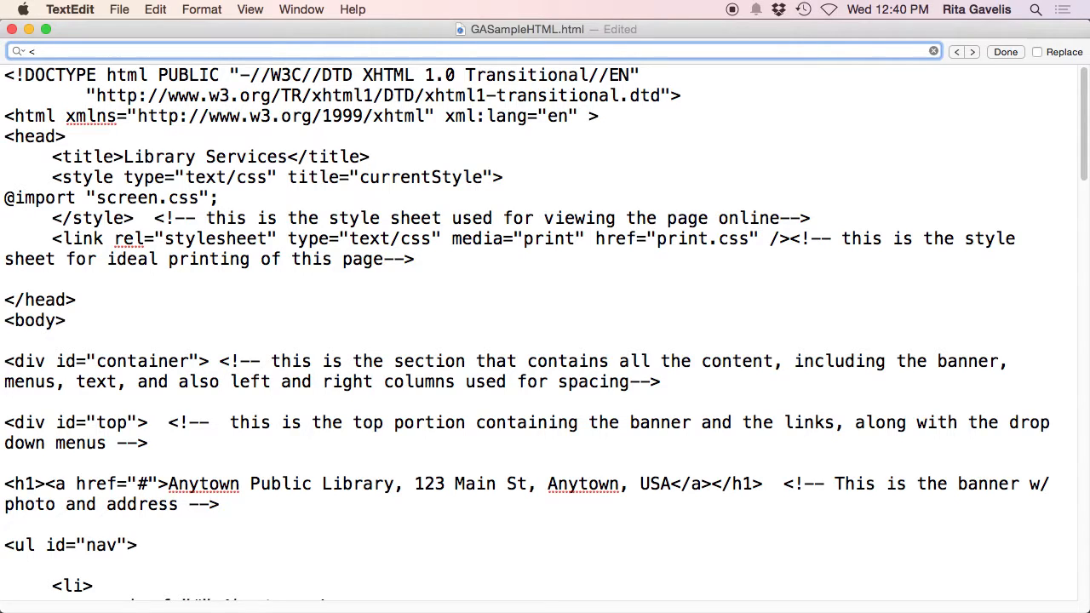
{"action": "type", "text": "/h"}
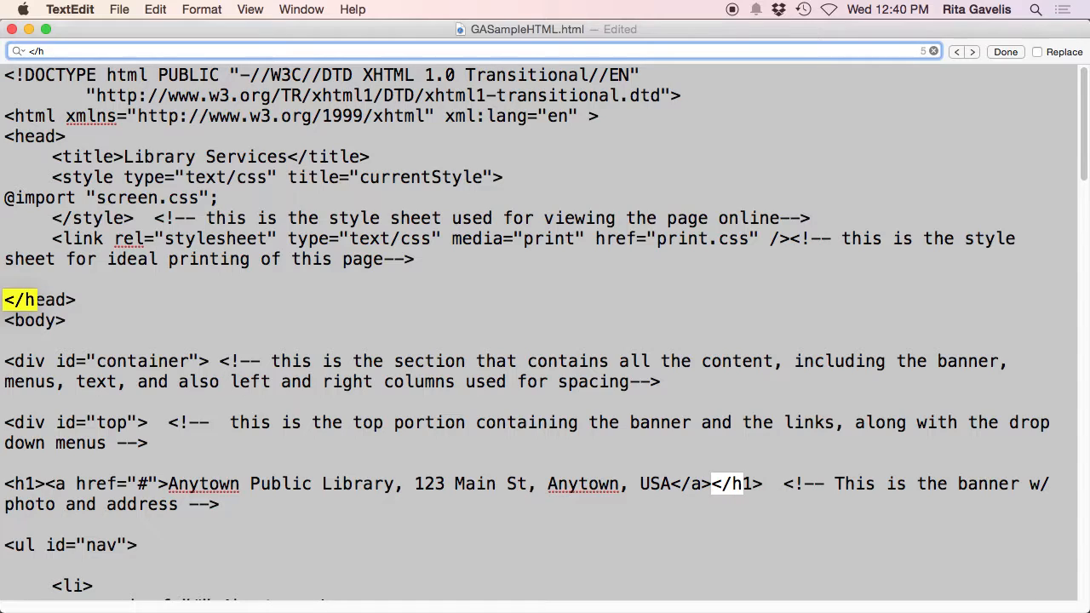
{"action": "type", "text": "ead>"}
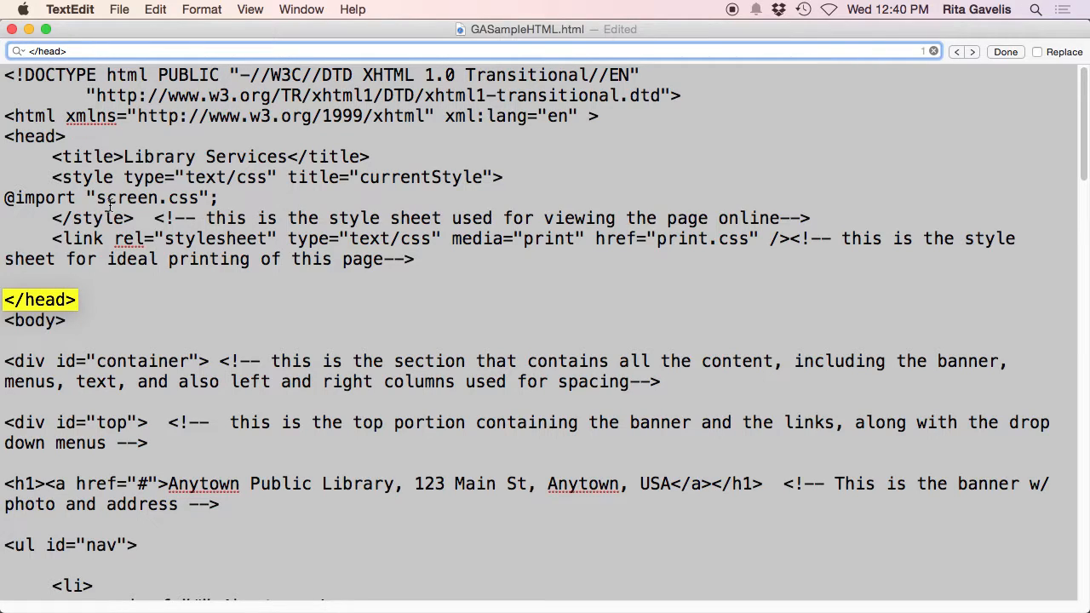
{"action": "left_click", "coordinate": [73, 50]}
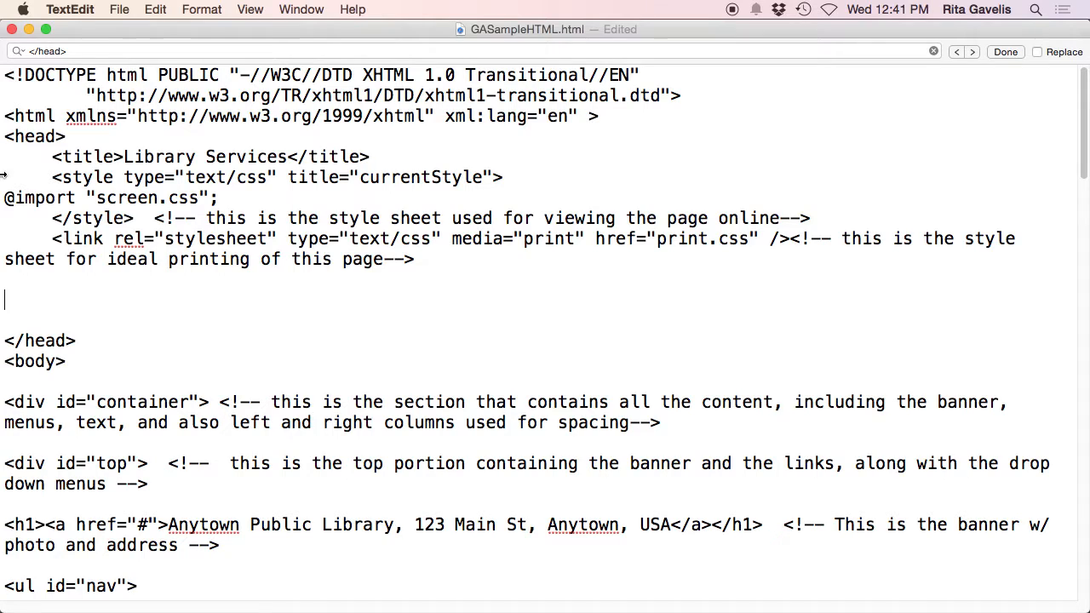
Step: Paste the Google Analytics <script> block above </head> and save GASampleHTML.html
{"action": "left_click", "coordinate": [155, 9]}
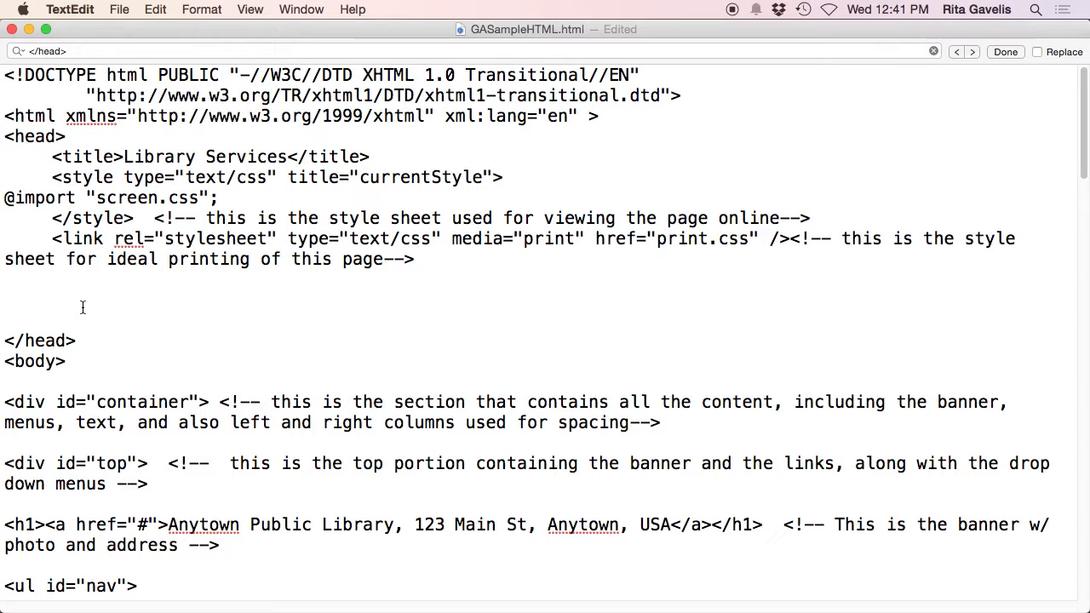
{"action": "type", "text": "<script>"}
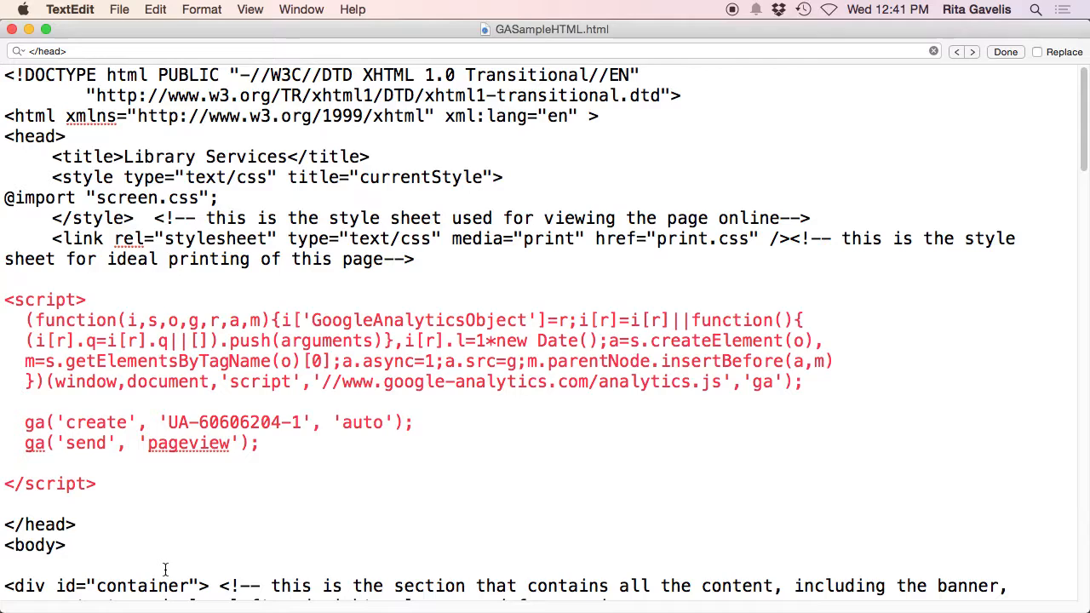
{"action": "left_click", "coordinate": [96, 484]}
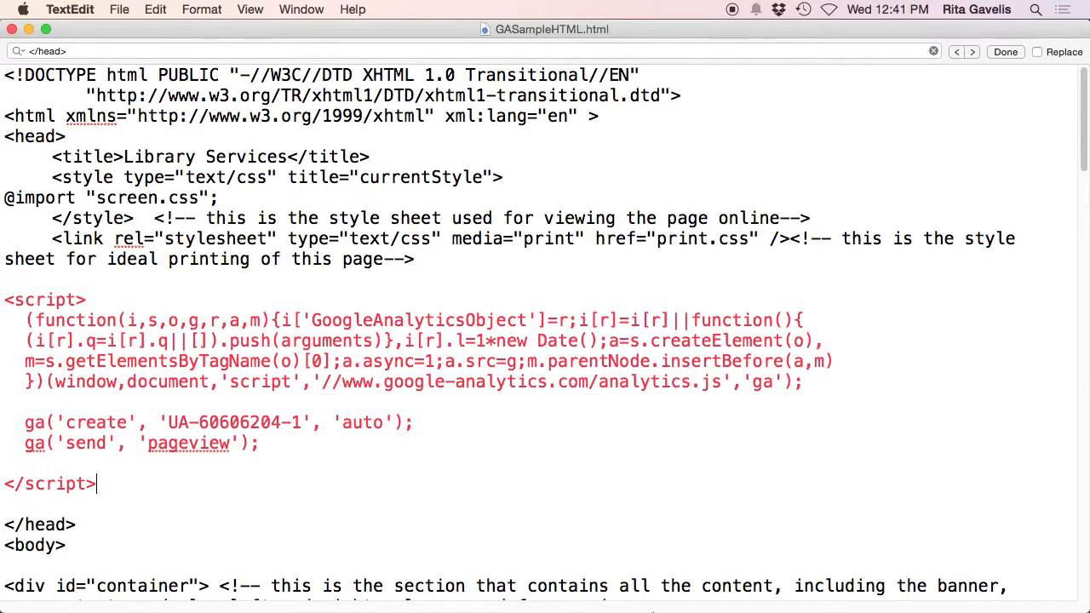
{"action": "mouse_move", "coordinate": [689, 602]}
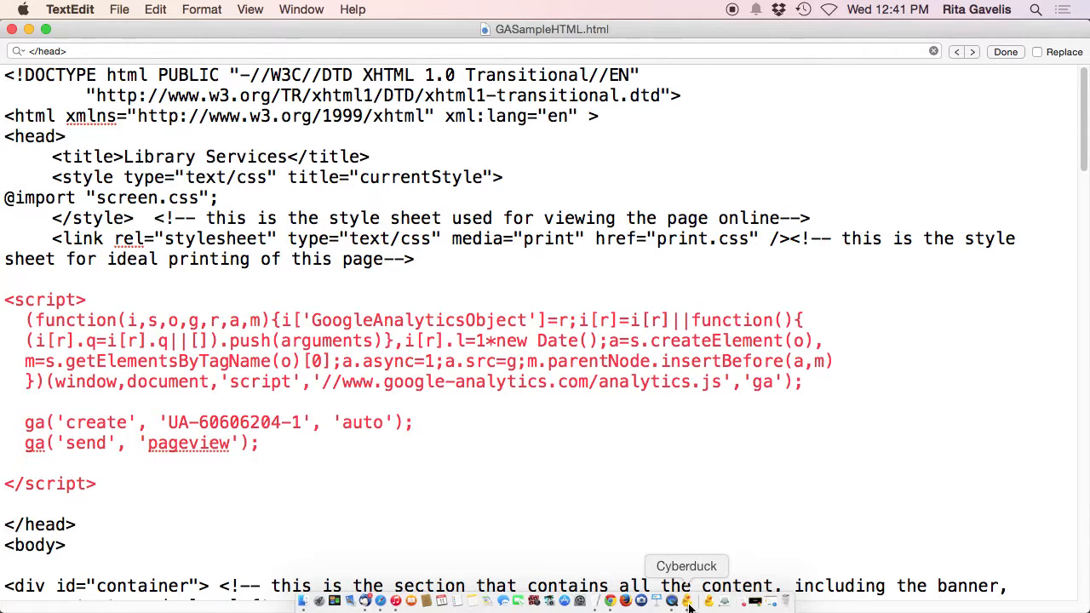
Step: Upload GASampleHTML.html through Cyberduck, overwriting the server copy, and close Transfers
{"action": "left_click", "coordinate": [686, 602]}
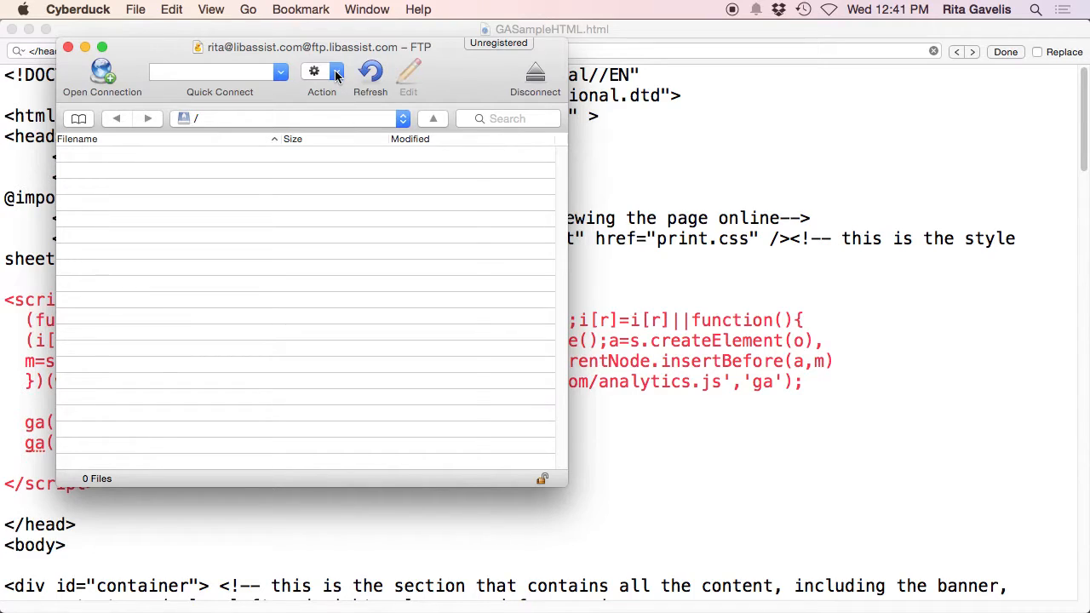
{"action": "left_click", "coordinate": [322, 75]}
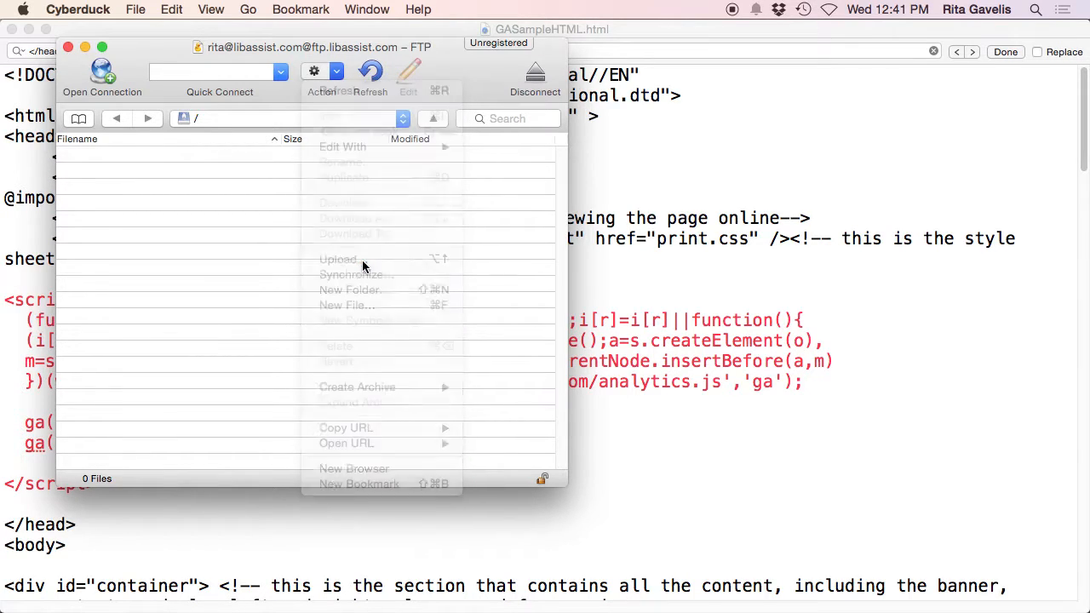
{"action": "left_click", "coordinate": [339, 259]}
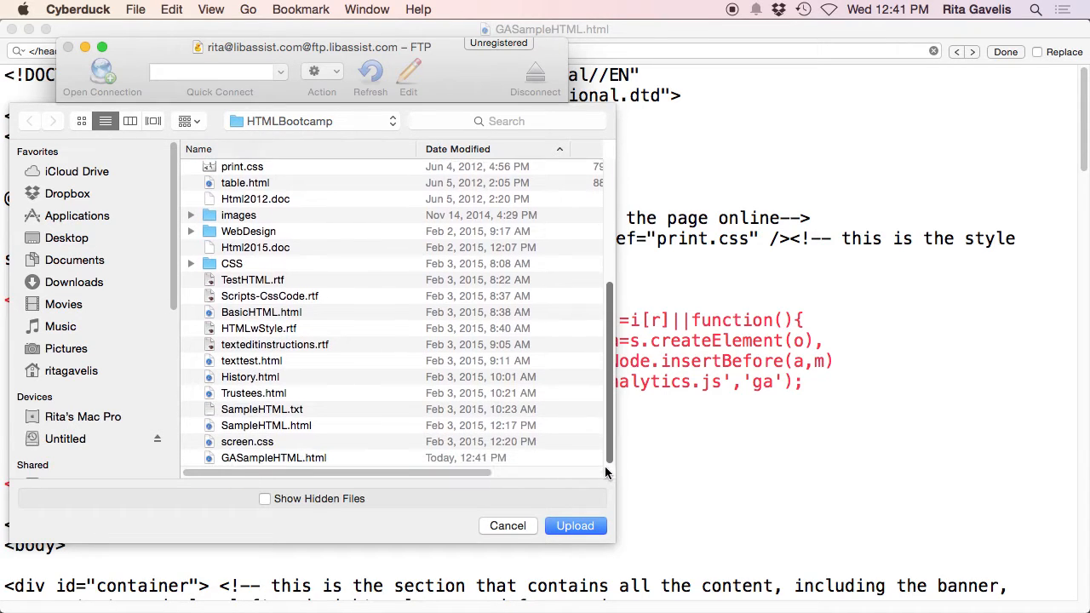
{"action": "left_click", "coordinate": [273, 457]}
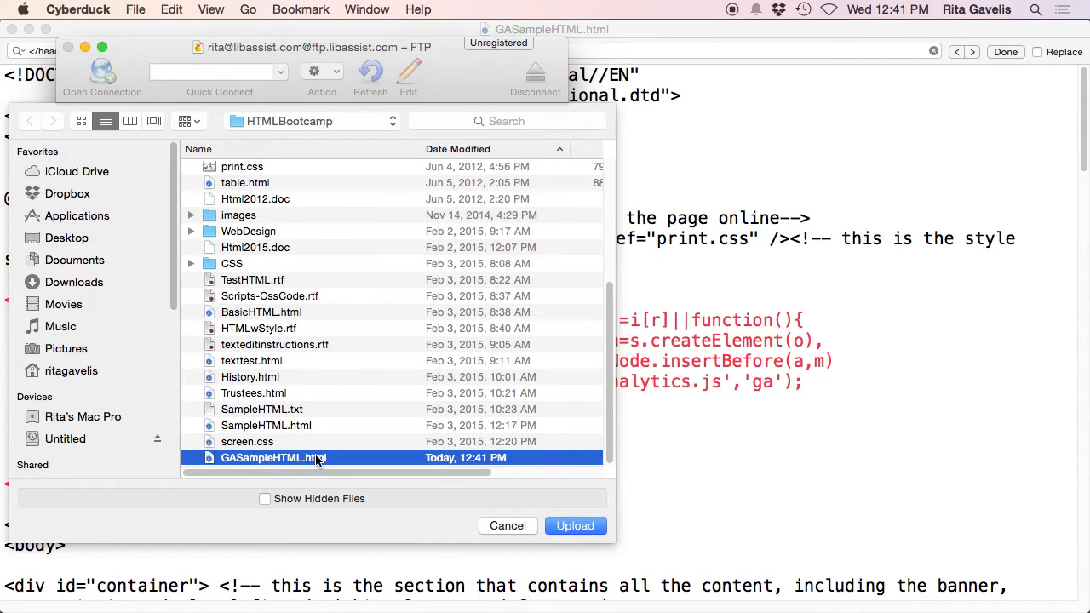
{"action": "left_click", "coordinate": [575, 526]}
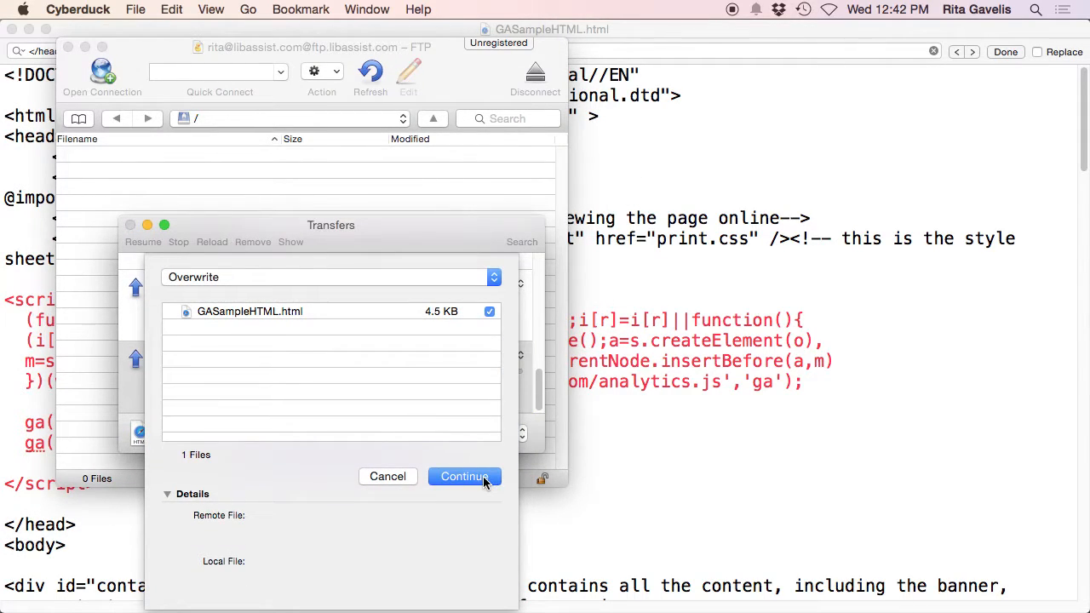
{"action": "left_click", "coordinate": [464, 476]}
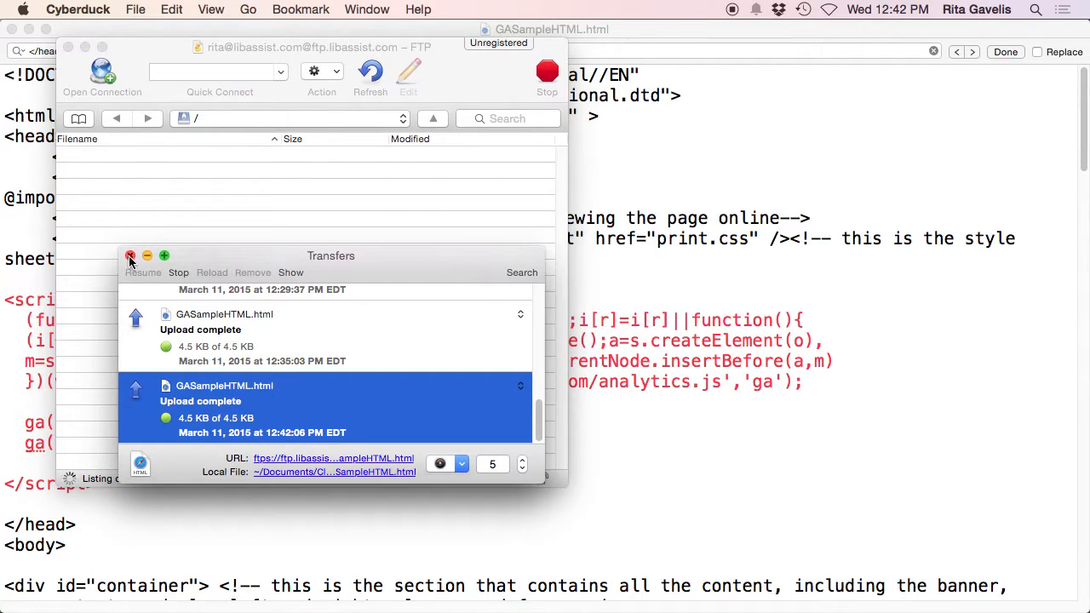
{"action": "left_click", "coordinate": [130, 255]}
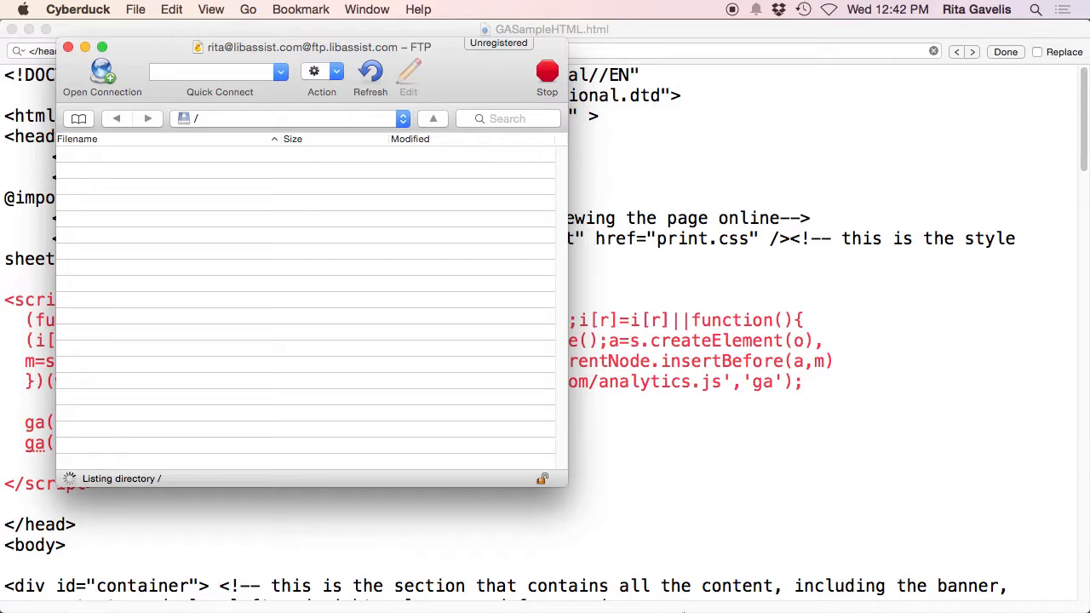
{"action": "left_click", "coordinate": [610, 603]}
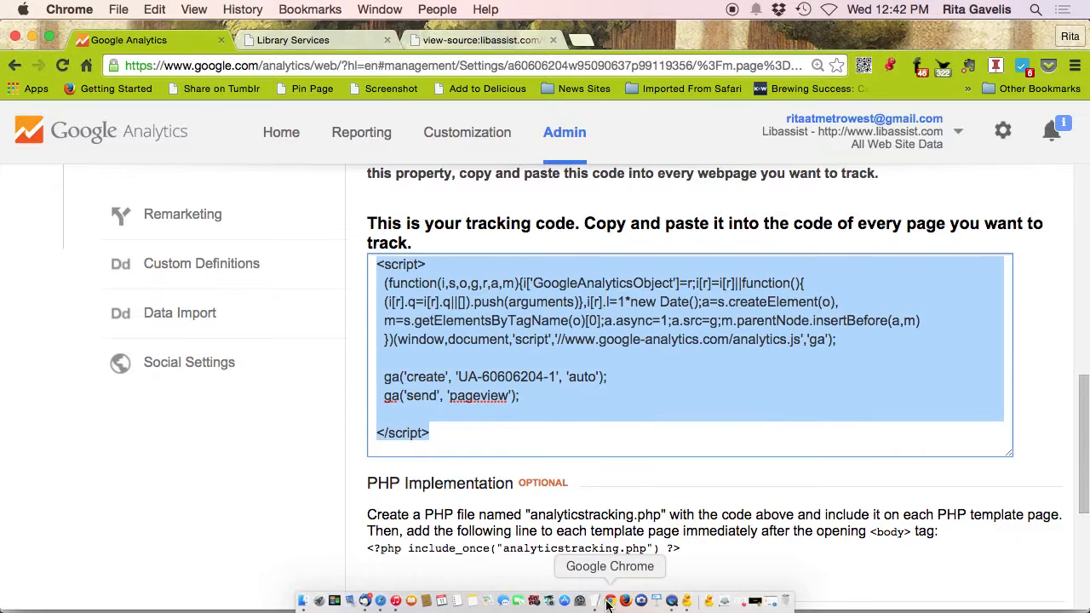
Step: Check the live page's source in Chrome for the tracking script, then return to the page
{"action": "left_click", "coordinate": [291, 40]}
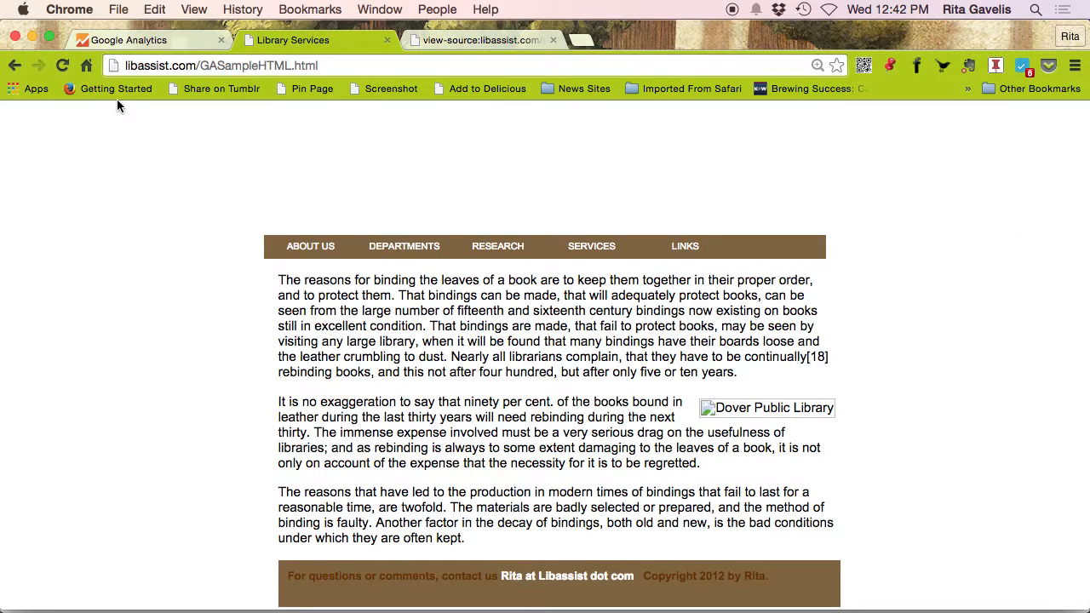
{"action": "mouse_move", "coordinate": [538, 6]}
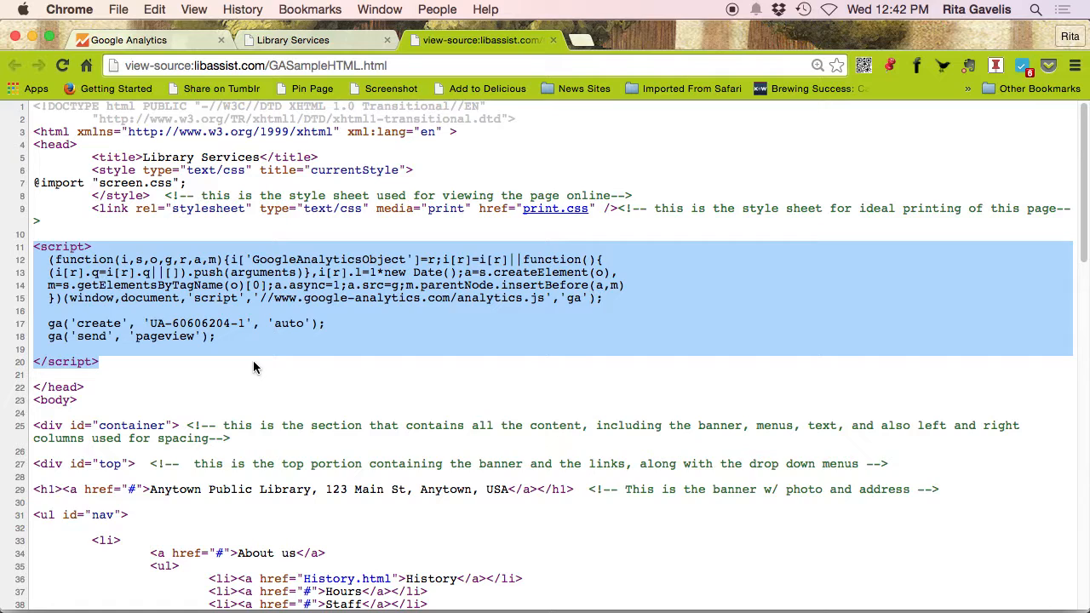
{"action": "mouse_move", "coordinate": [490, 33]}
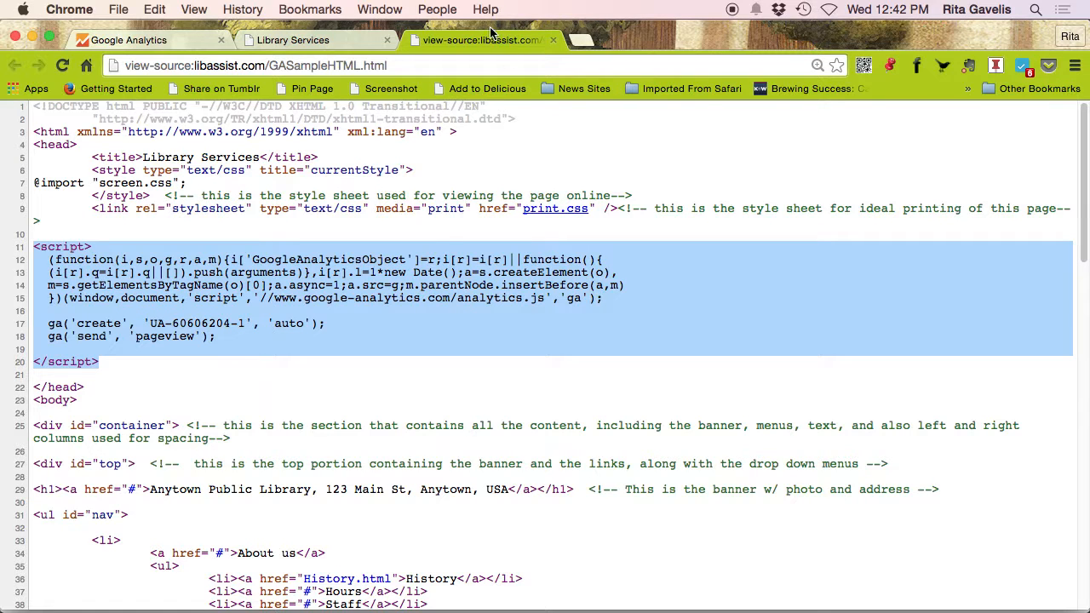
{"action": "left_click", "coordinate": [292, 40]}
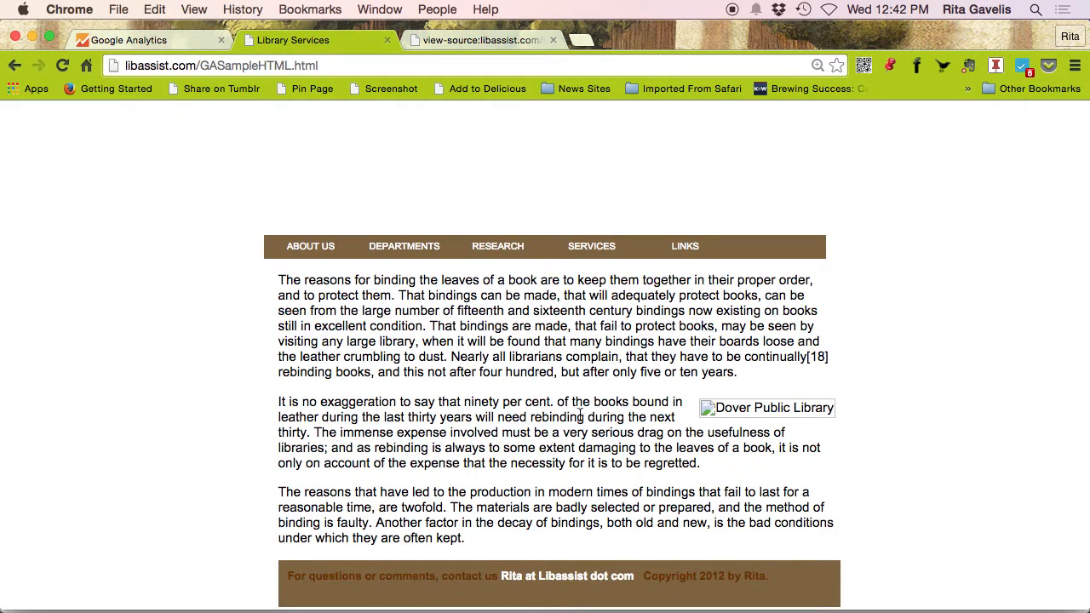